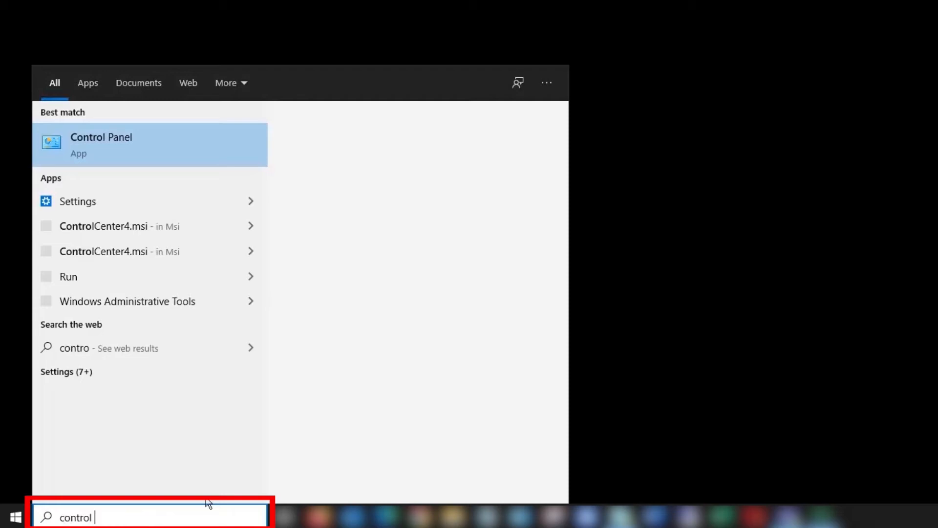
Find and launch Control Panel from the Start search for 'control panel'.
type("panel")
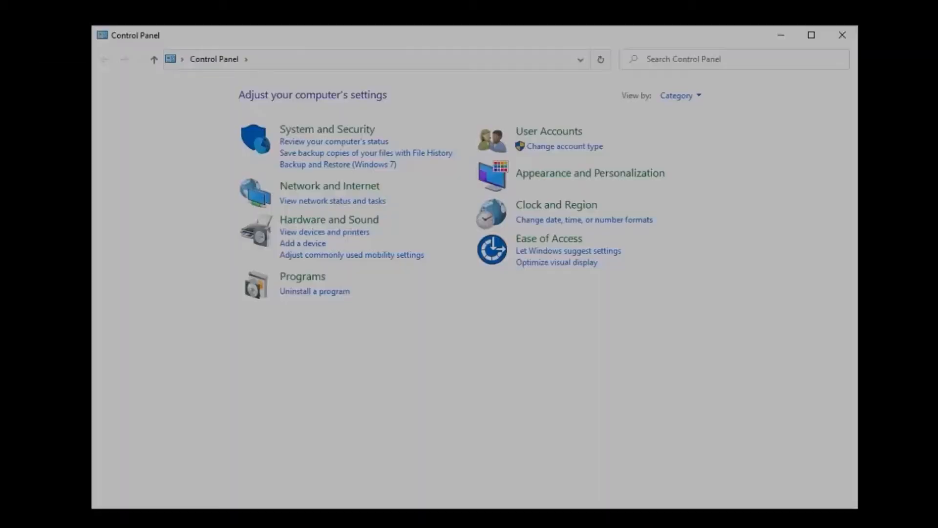
Search Control Panel for 'scanners' to list the Devices and Printers options.
left_click(713, 58)
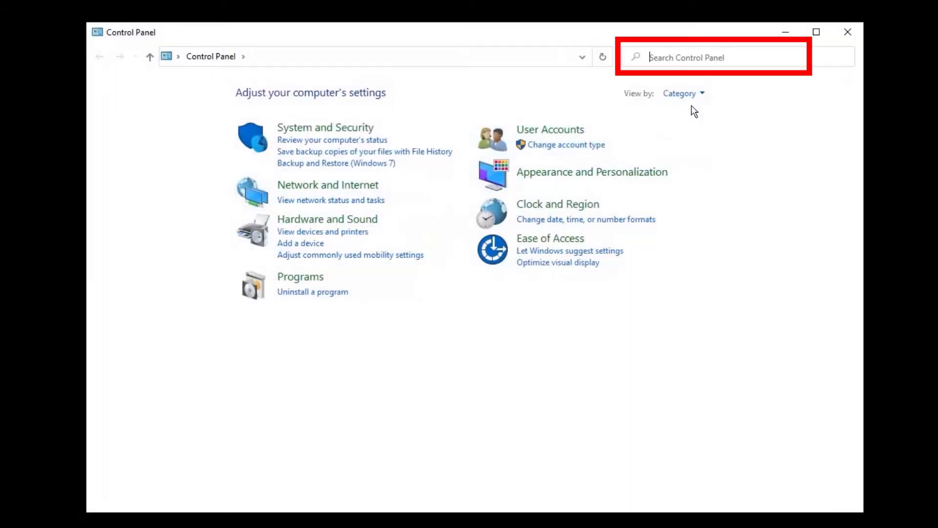
type("sc")
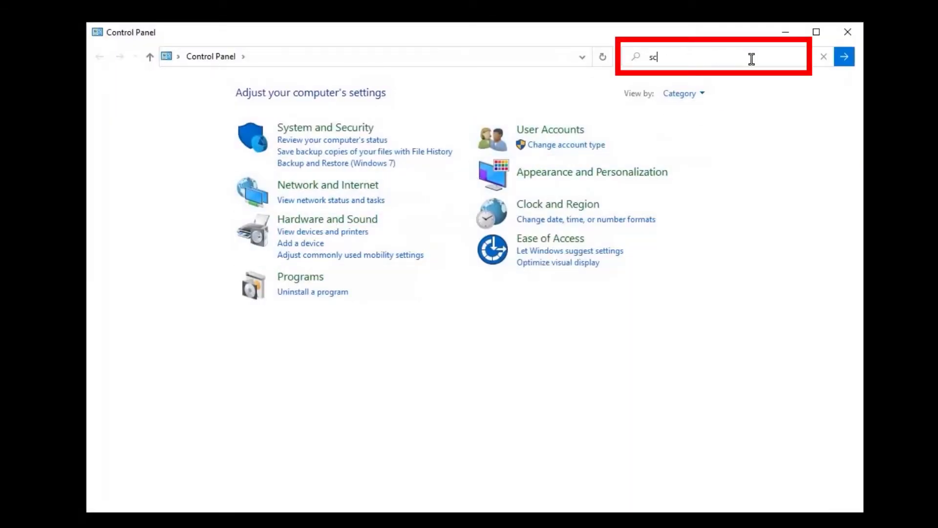
type("scanners")
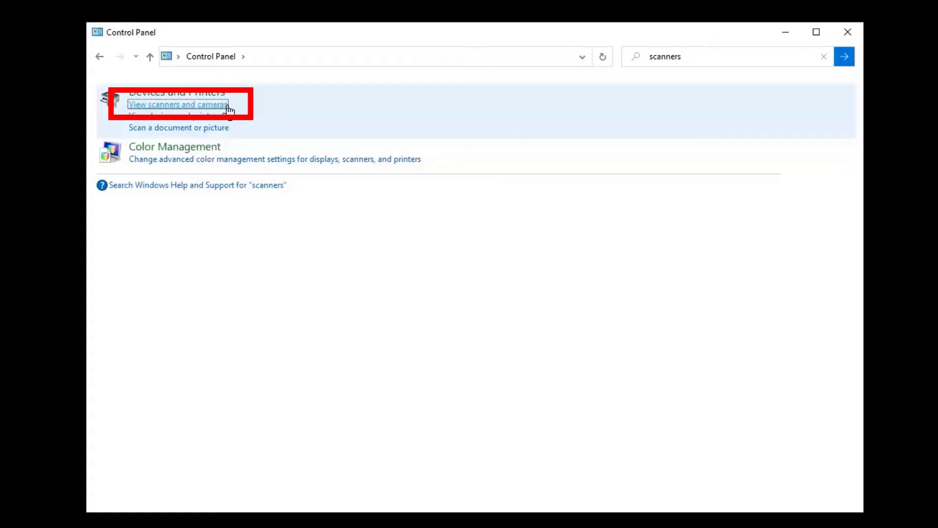
In Scanners and Cameras, select Brother MFC-J4510DW LAN and show its Device Ready properties.
left_click(177, 105)
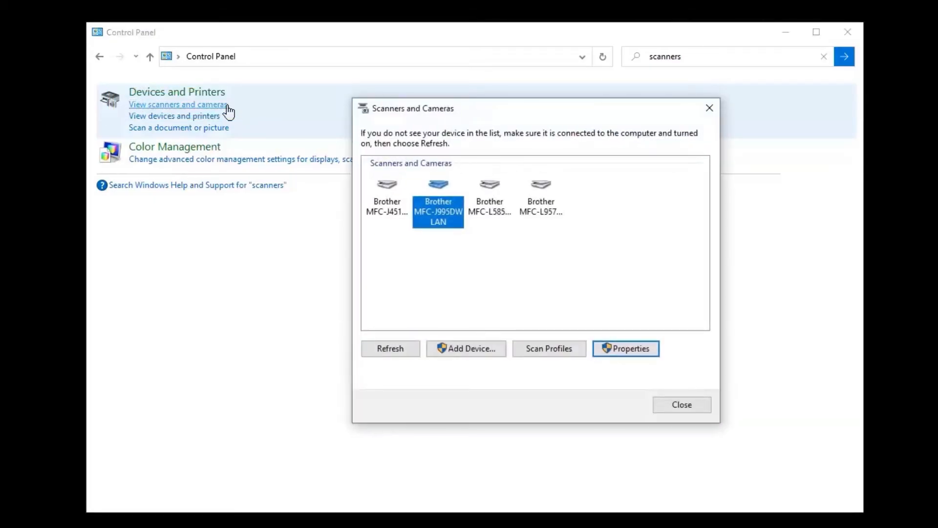
mouse_move(404, 226)
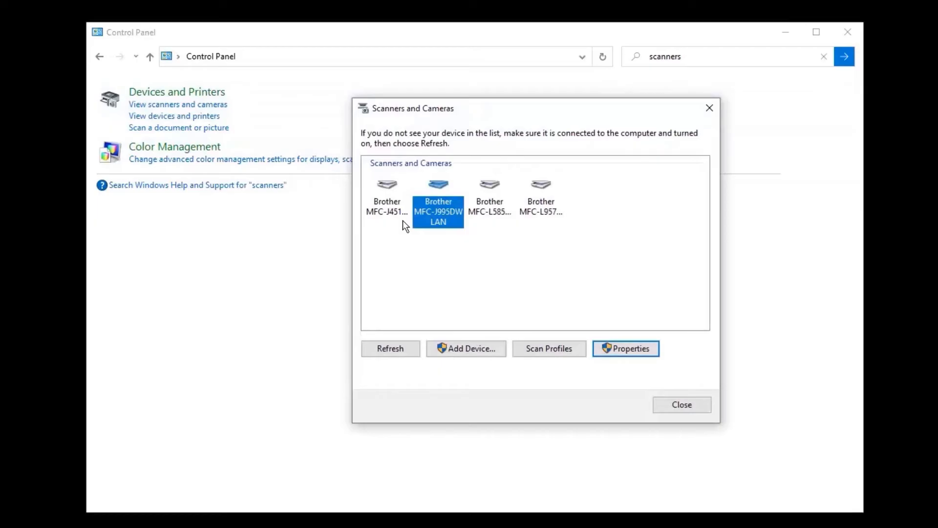
left_click(387, 194)
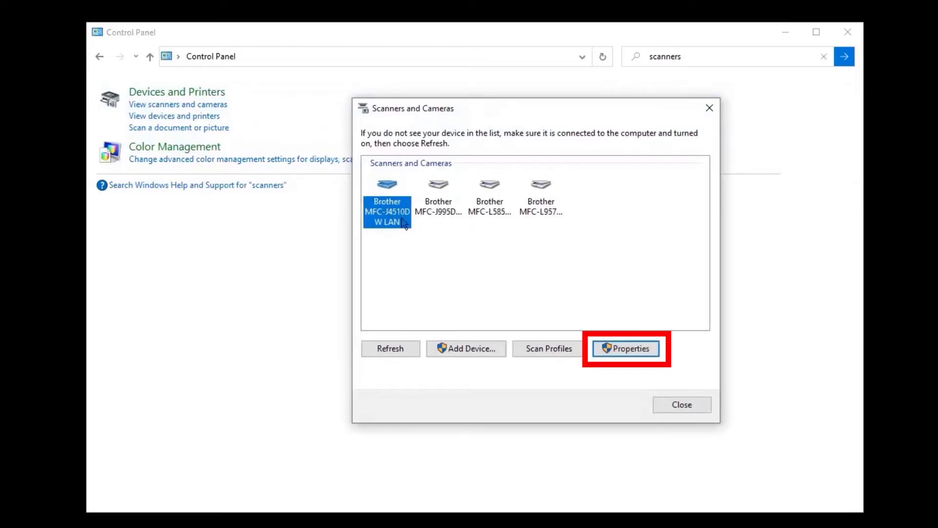
left_click(626, 348)
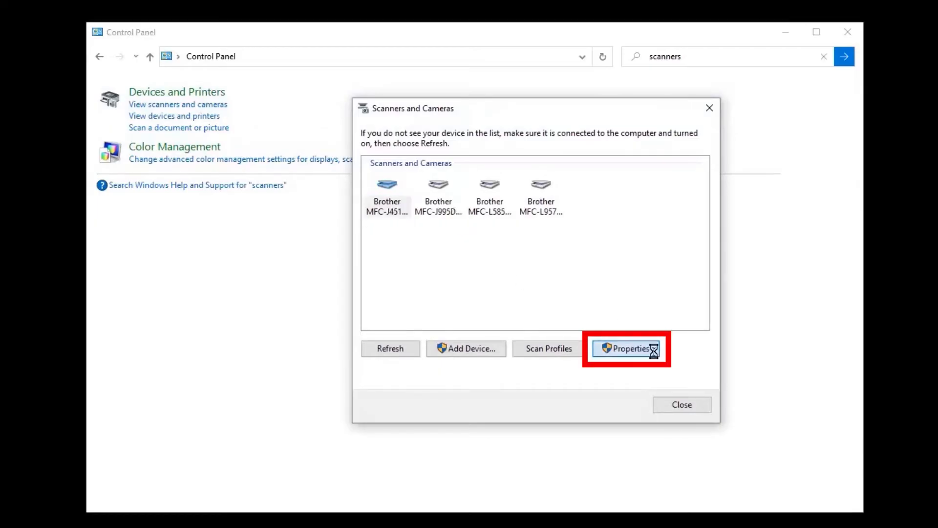
left_click(626, 348)
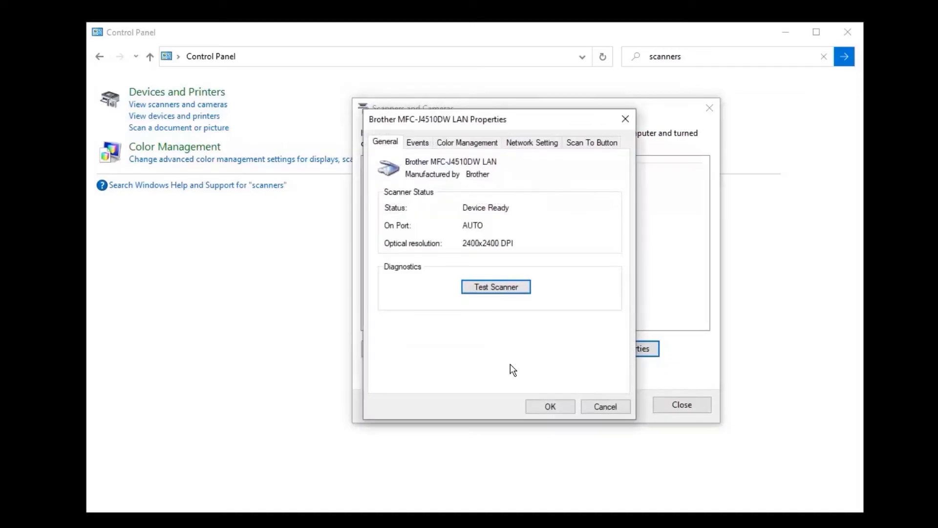
From the Network Setting page, Browse to start a Search for Devices on the network.
left_click(531, 143)
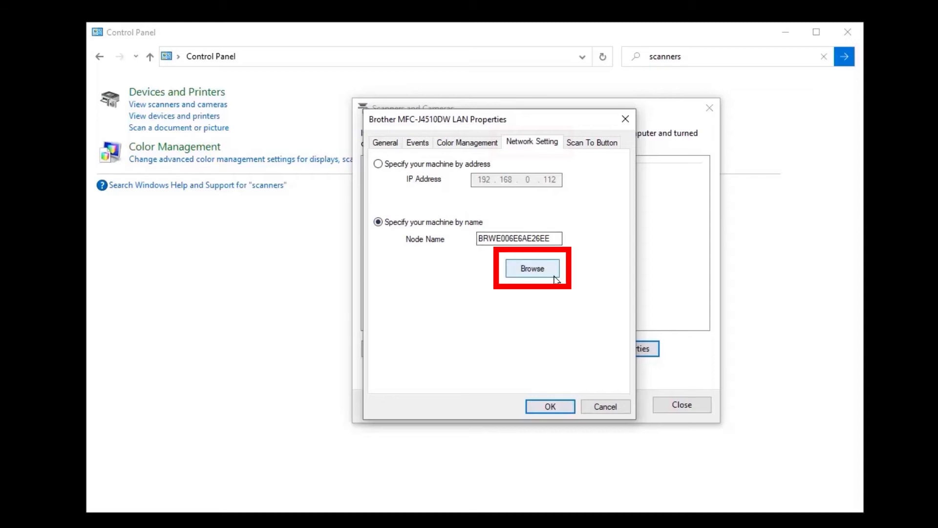
left_click(532, 267)
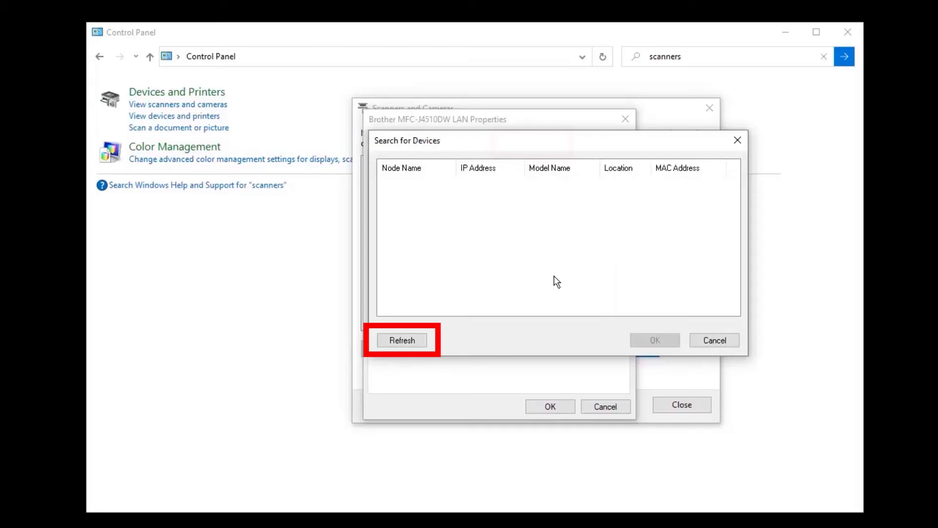
Refresh the device search until MFC-J4510DW at 192.168.0.112 appears, then accept it.
left_click(401, 340)
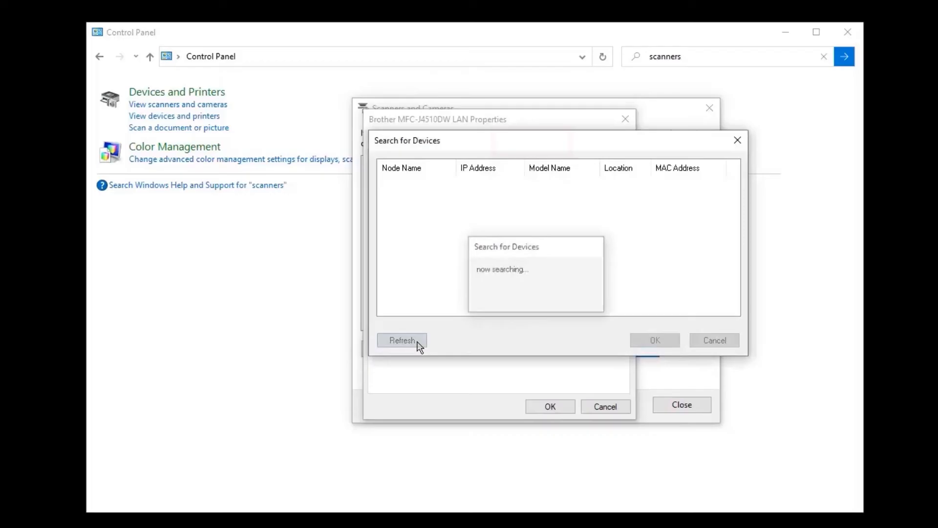
left_click(402, 340)
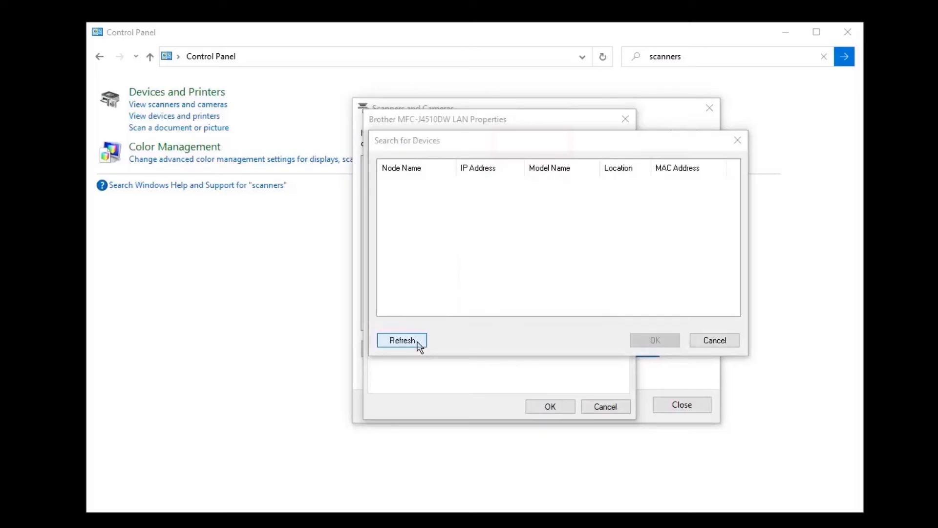
left_click(402, 340)
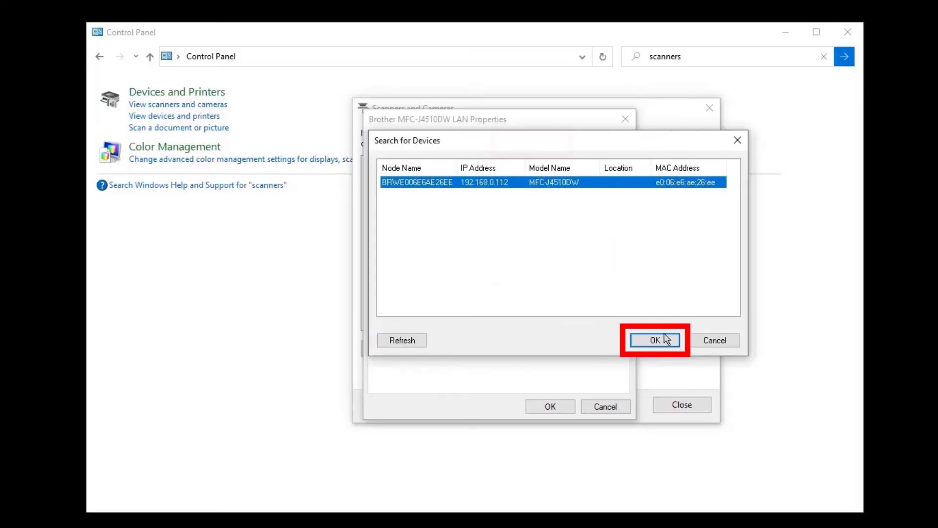
left_click(654, 340)
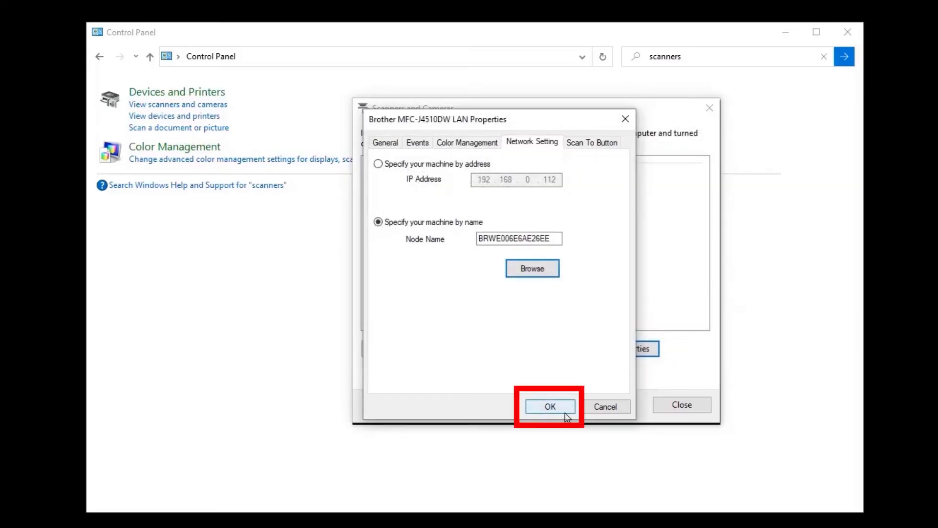
Accept the scanner properties and reselect the MFC-J4510DW LAN in the device list.
left_click(550, 405)
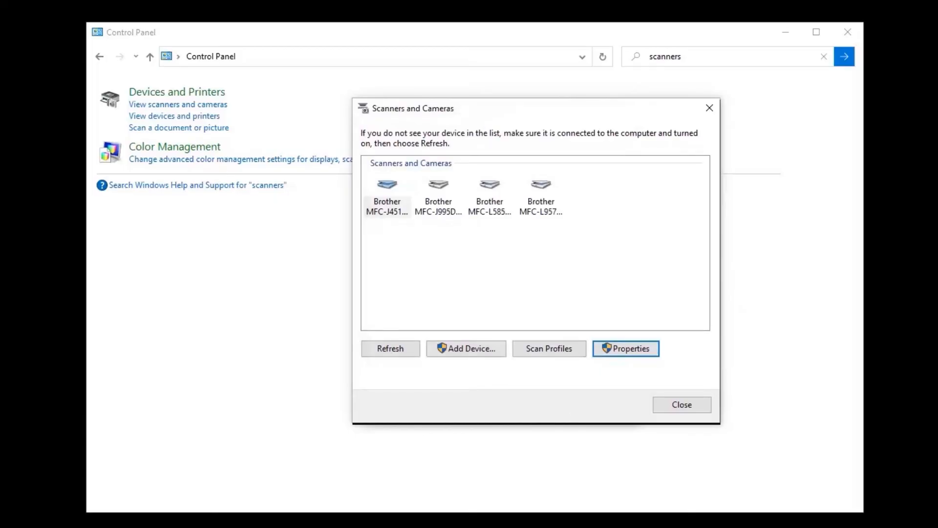
left_click(387, 191)
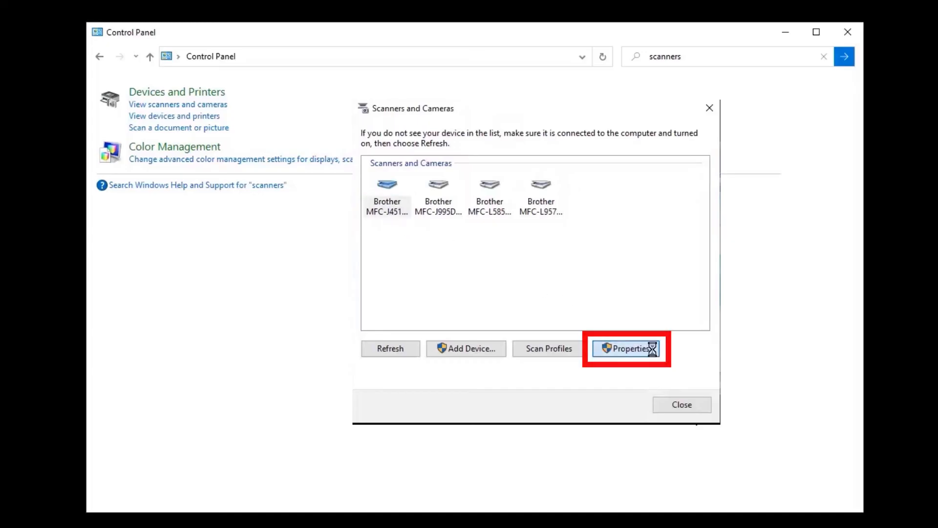
Set Network Setting to 'Specify your machine by address' 192.168.0.112 and save.
left_click(626, 347)
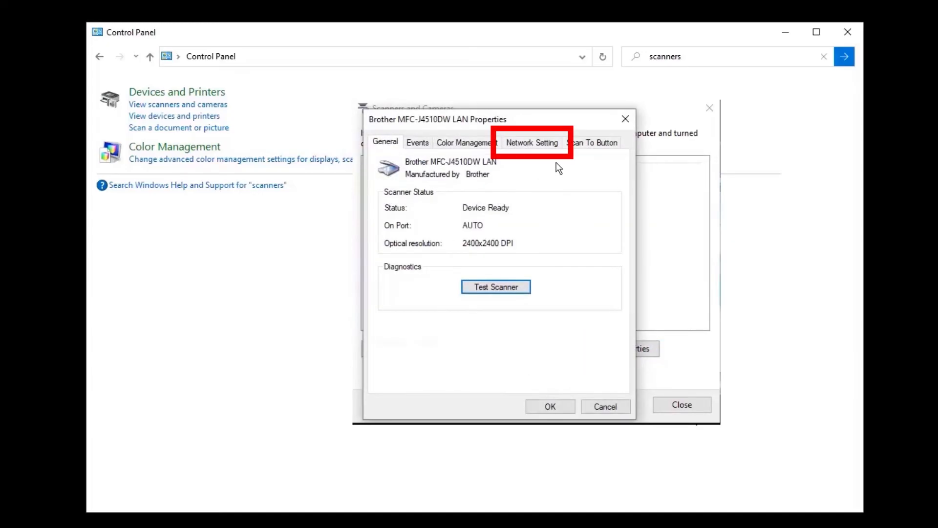
left_click(531, 142)
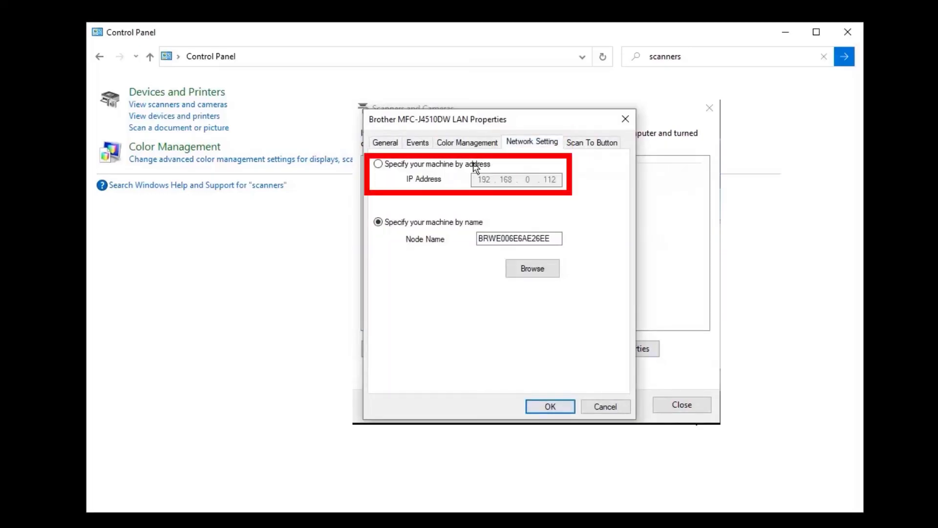
left_click(377, 164)
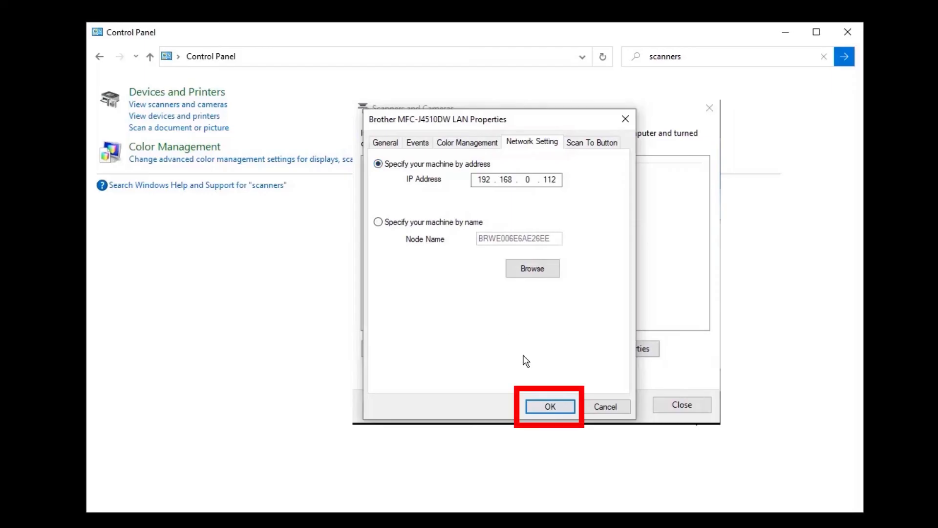
left_click(548, 405)
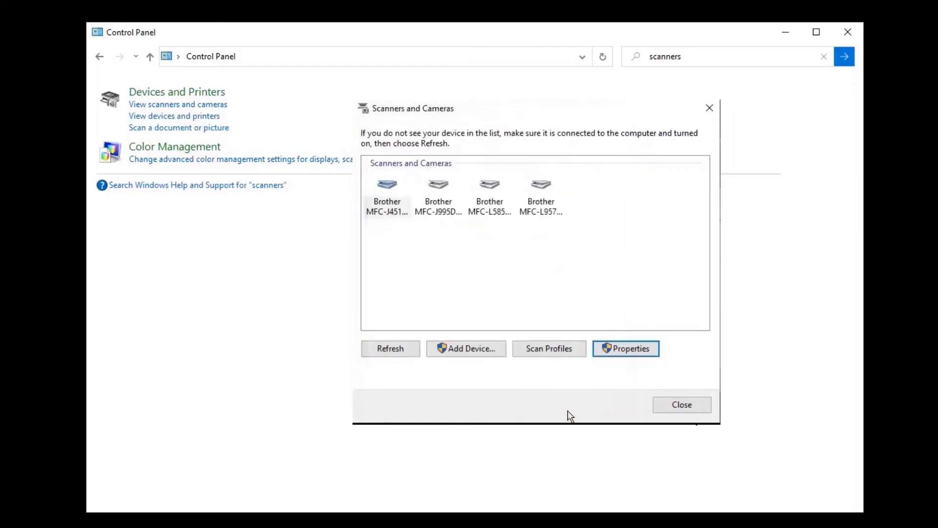
mouse_move(575, 414)
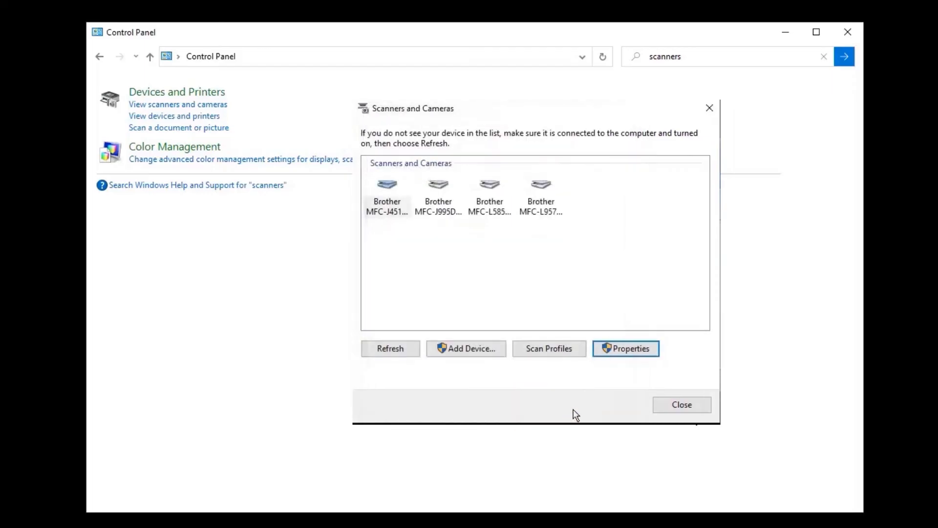